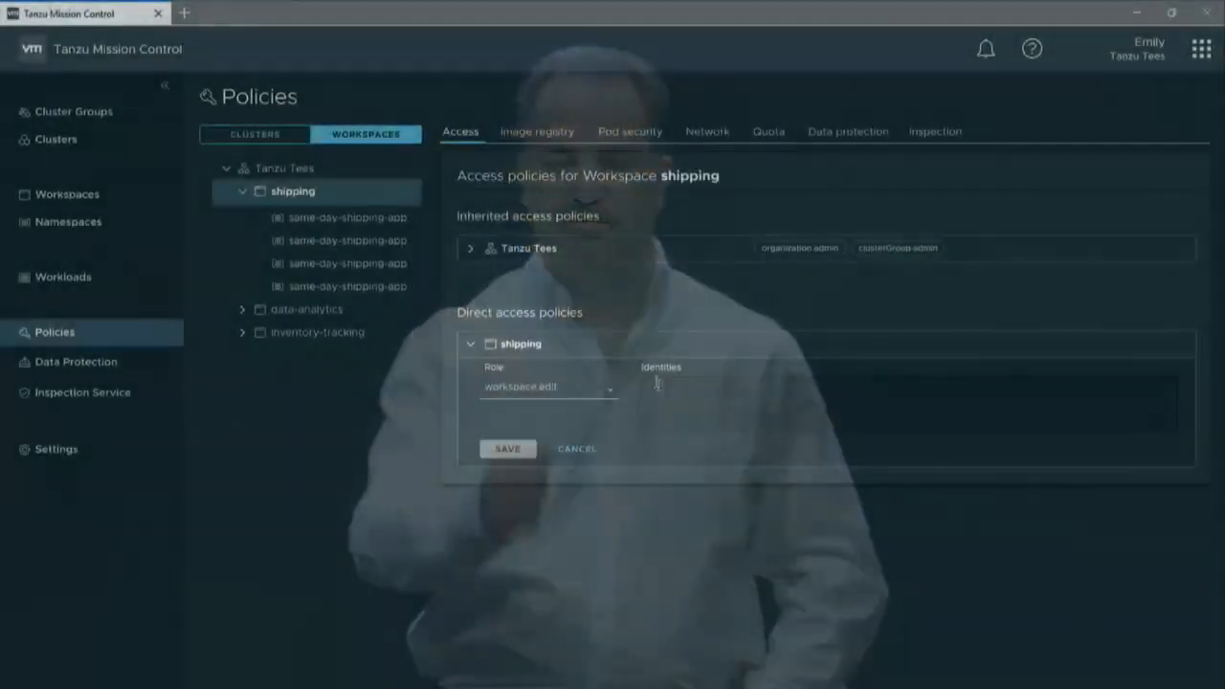
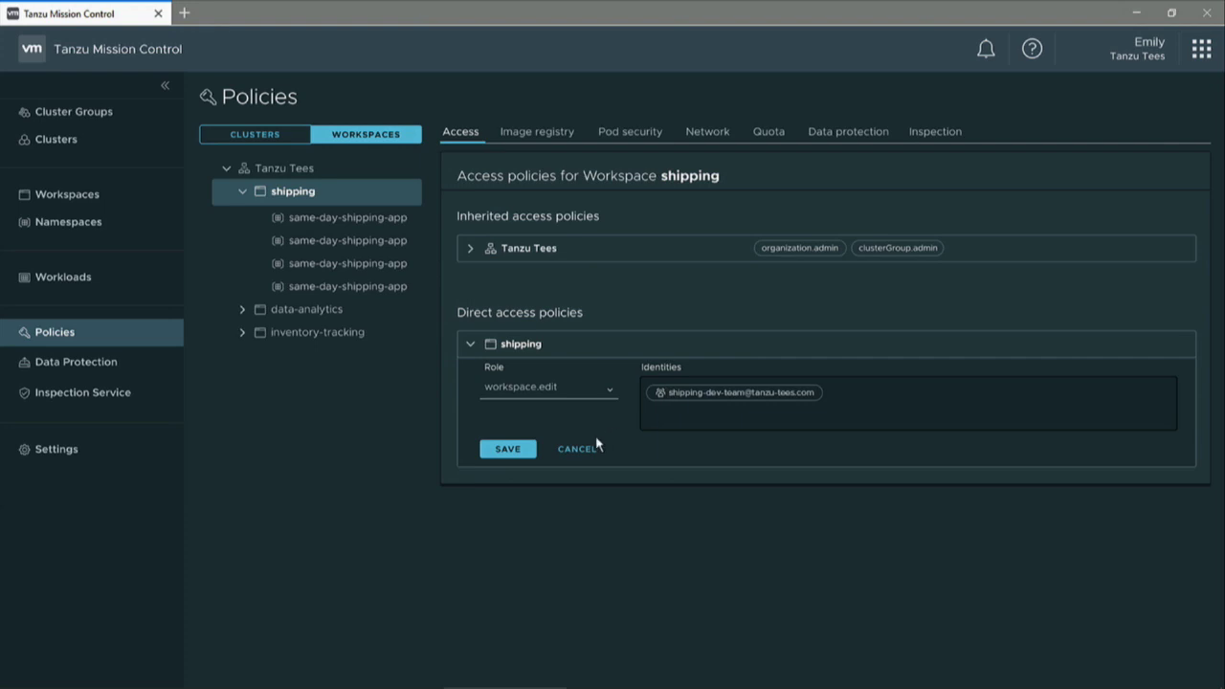
pyautogui.click(509, 448)
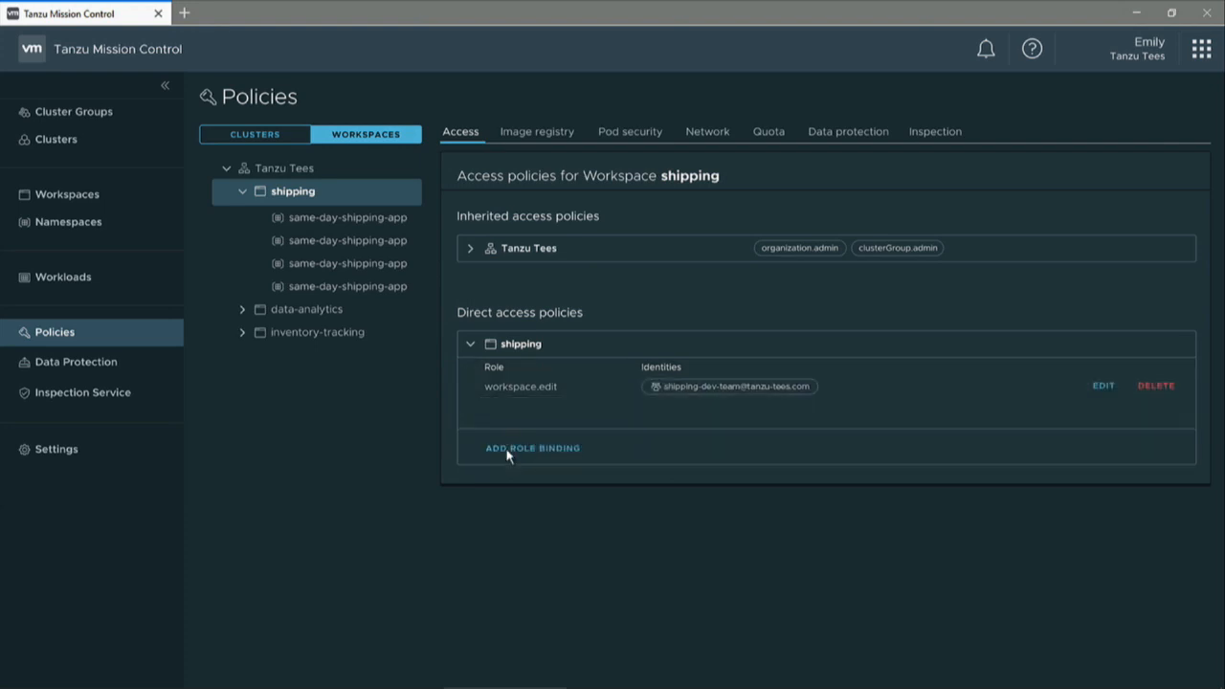